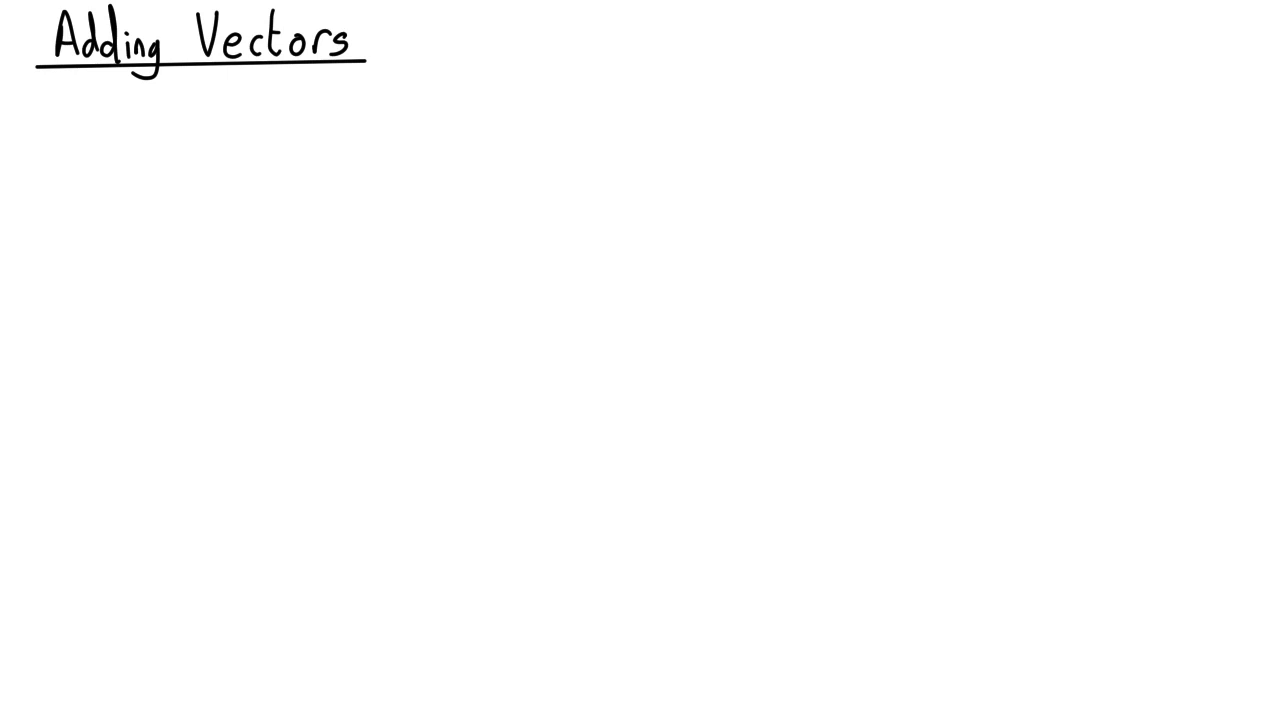
# Draw a long diagonal green arrow and a short horizontal green arrow below the title.
pyautogui.moveTo(167, 233); pyautogui.dragTo(248, 156)
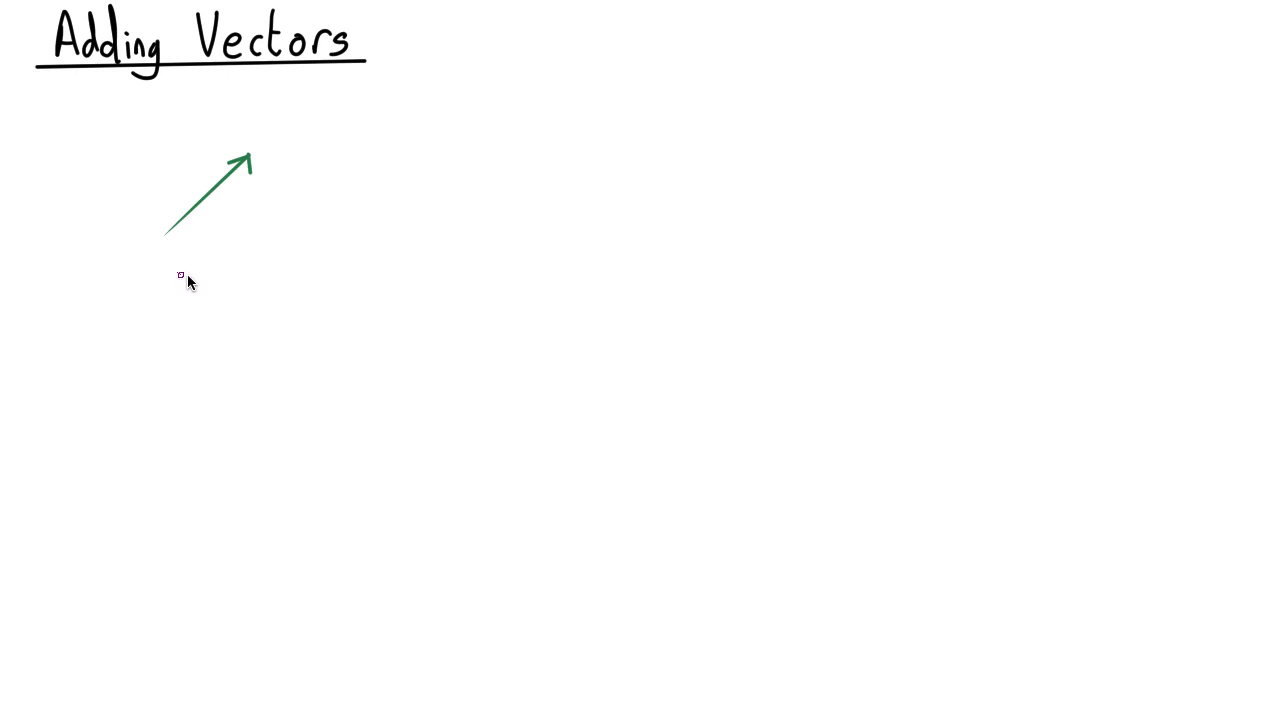
pyautogui.moveTo(177, 275); pyautogui.dragTo(230, 277)
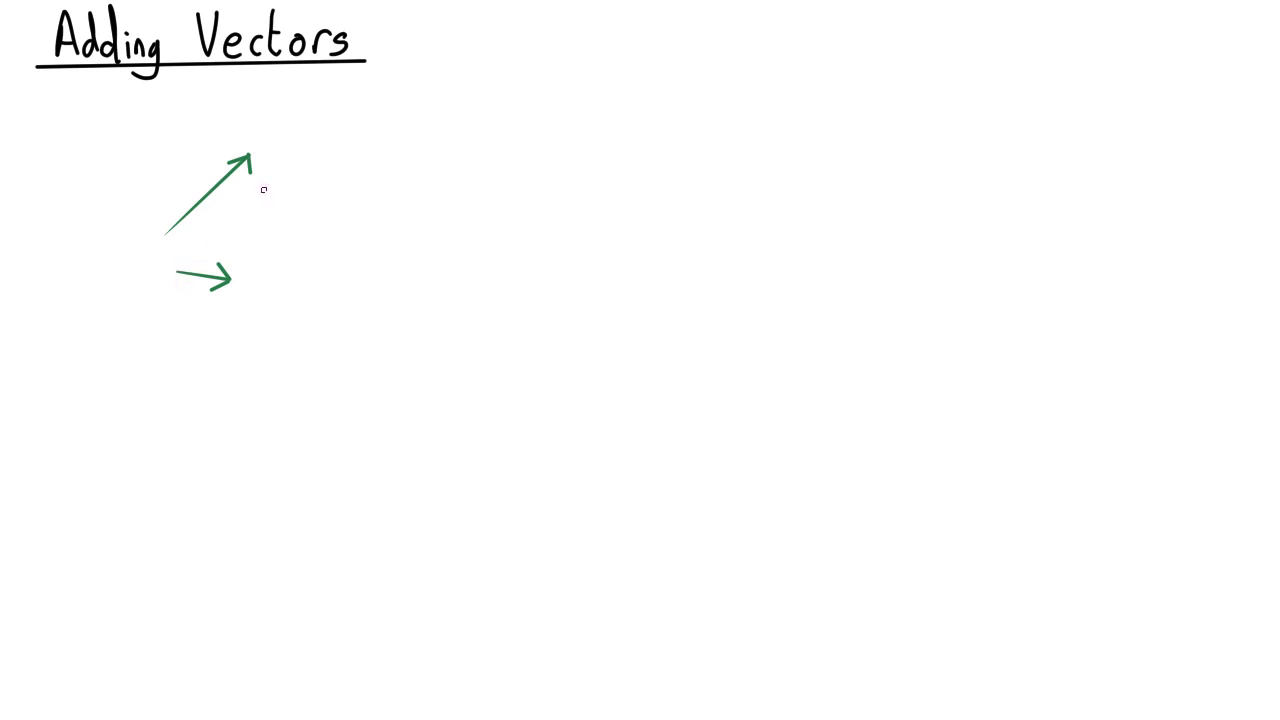
pyautogui.moveTo(205, 291)
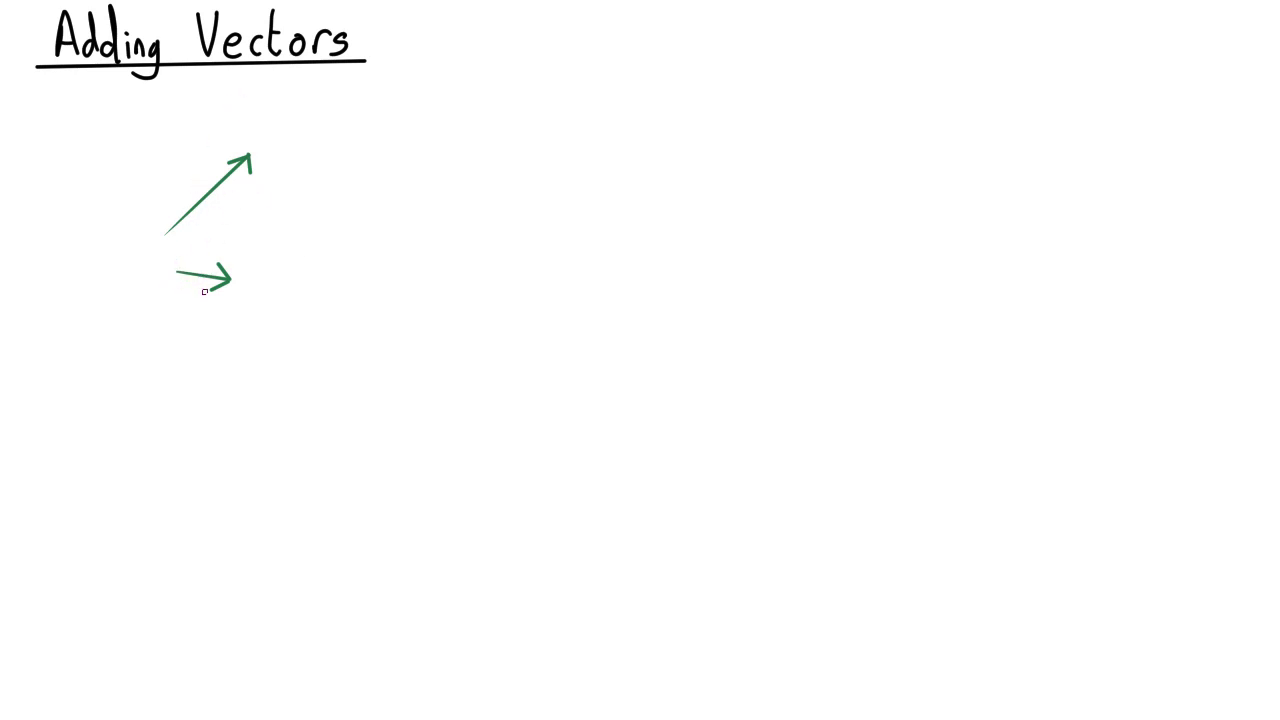
pyautogui.moveTo(242, 179)
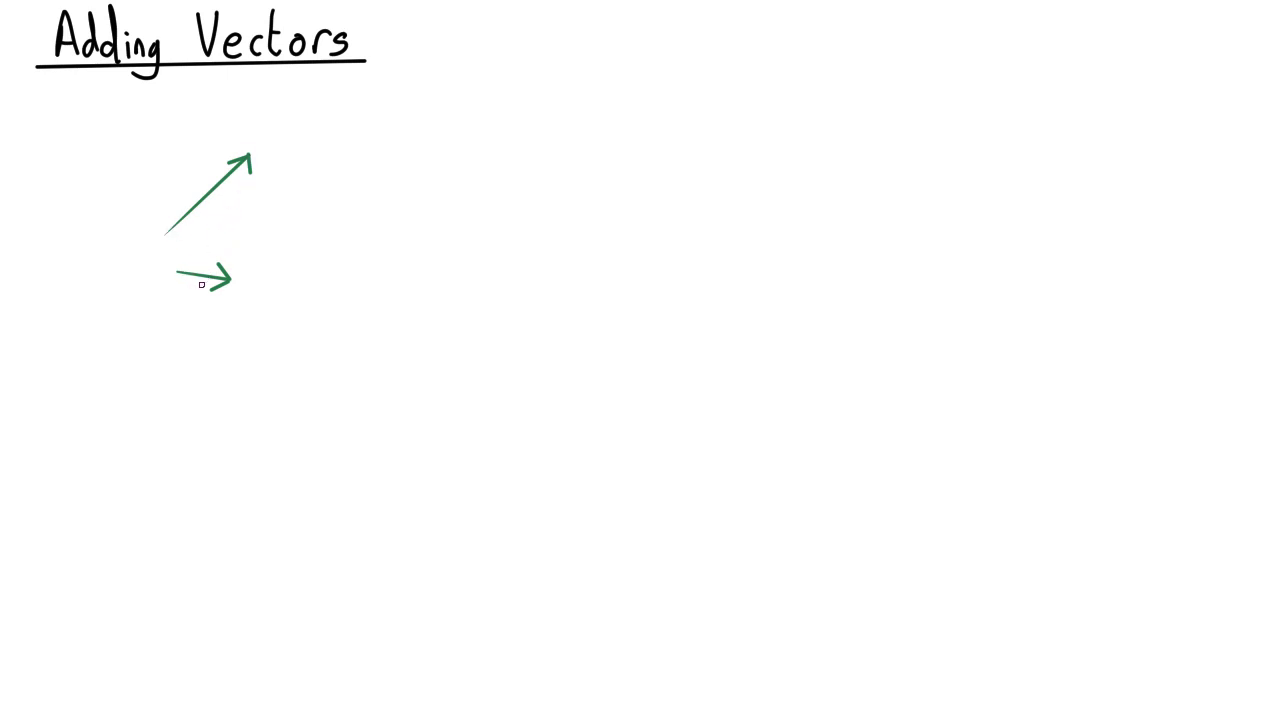
pyautogui.moveTo(249, 155)
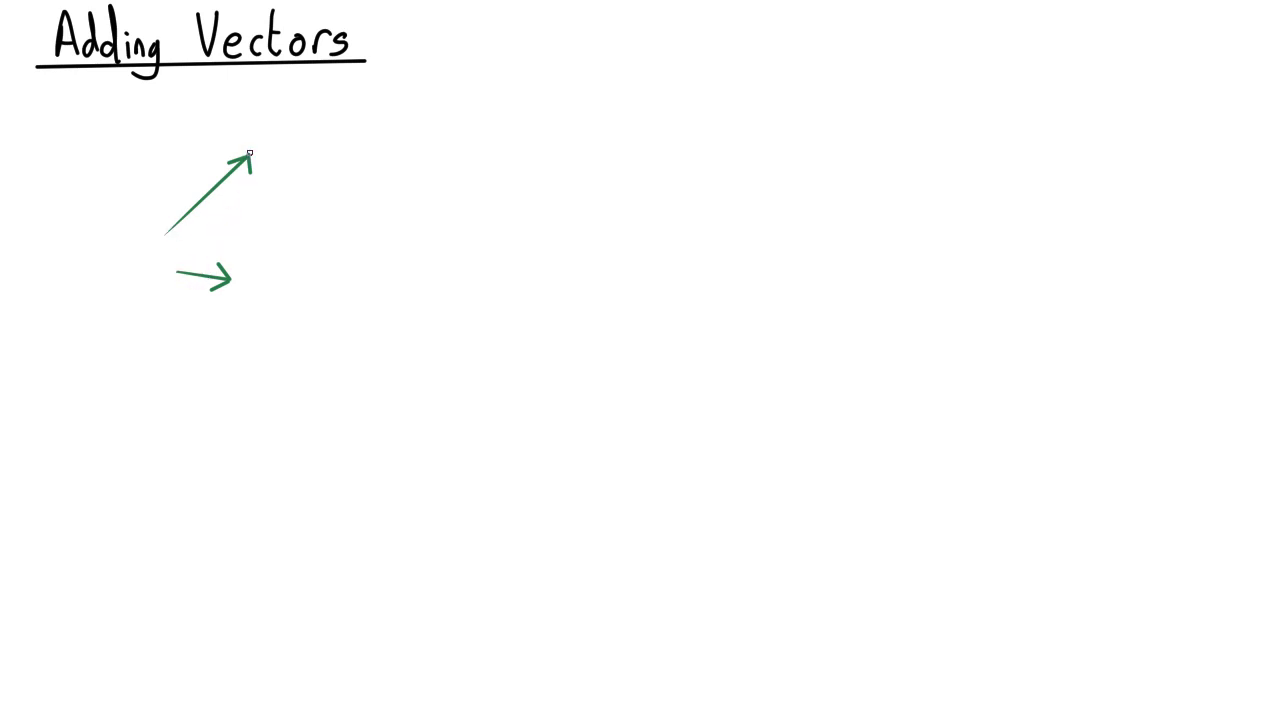
# Copy the short arrow onto the diagonal's tip and draw the red resultant from tail to tip.
pyautogui.moveTo(250, 155); pyautogui.dragTo(307, 160)
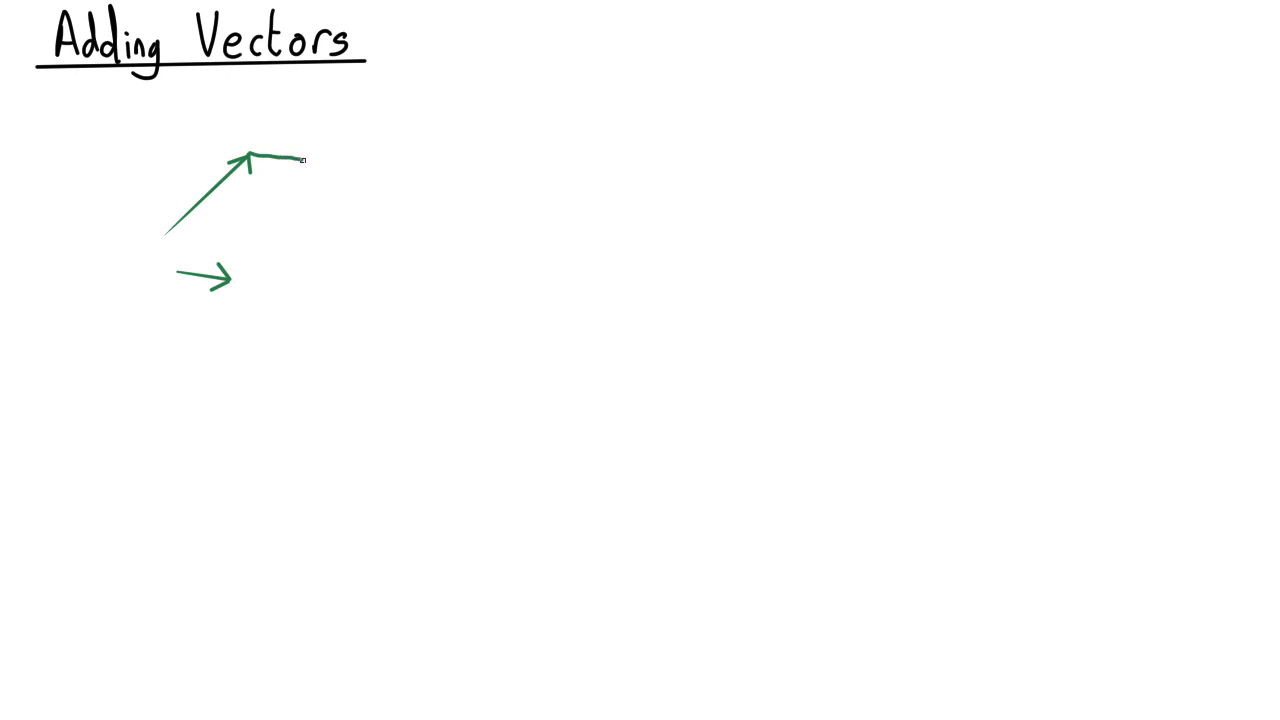
pyautogui.moveTo(270, 162); pyautogui.dragTo(308, 160)
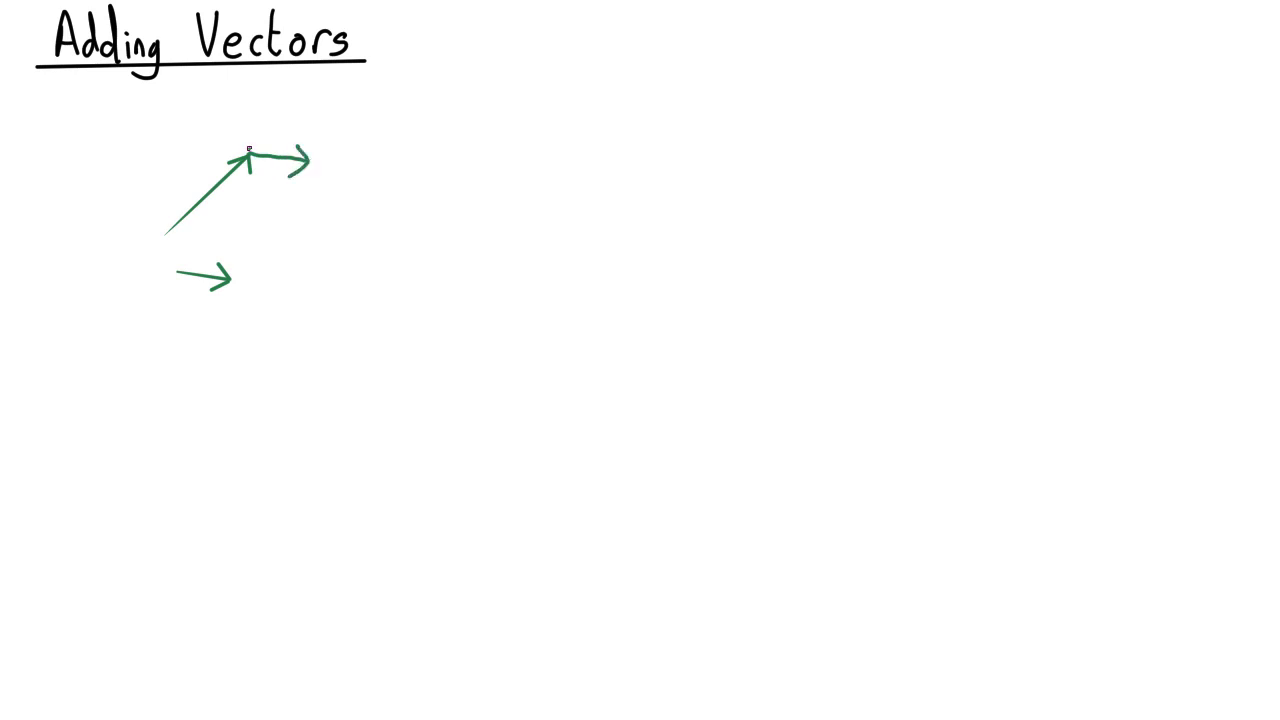
pyautogui.click(248, 156)
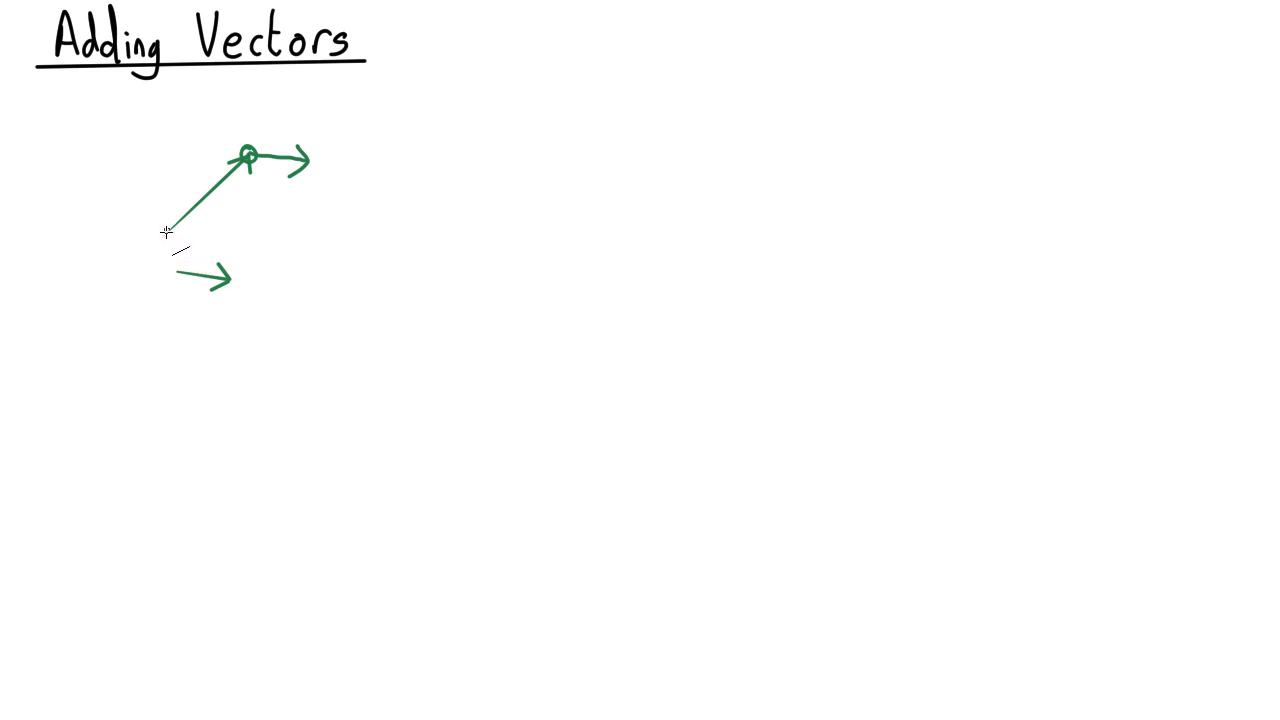
pyautogui.moveTo(168, 228); pyautogui.dragTo(302, 163)
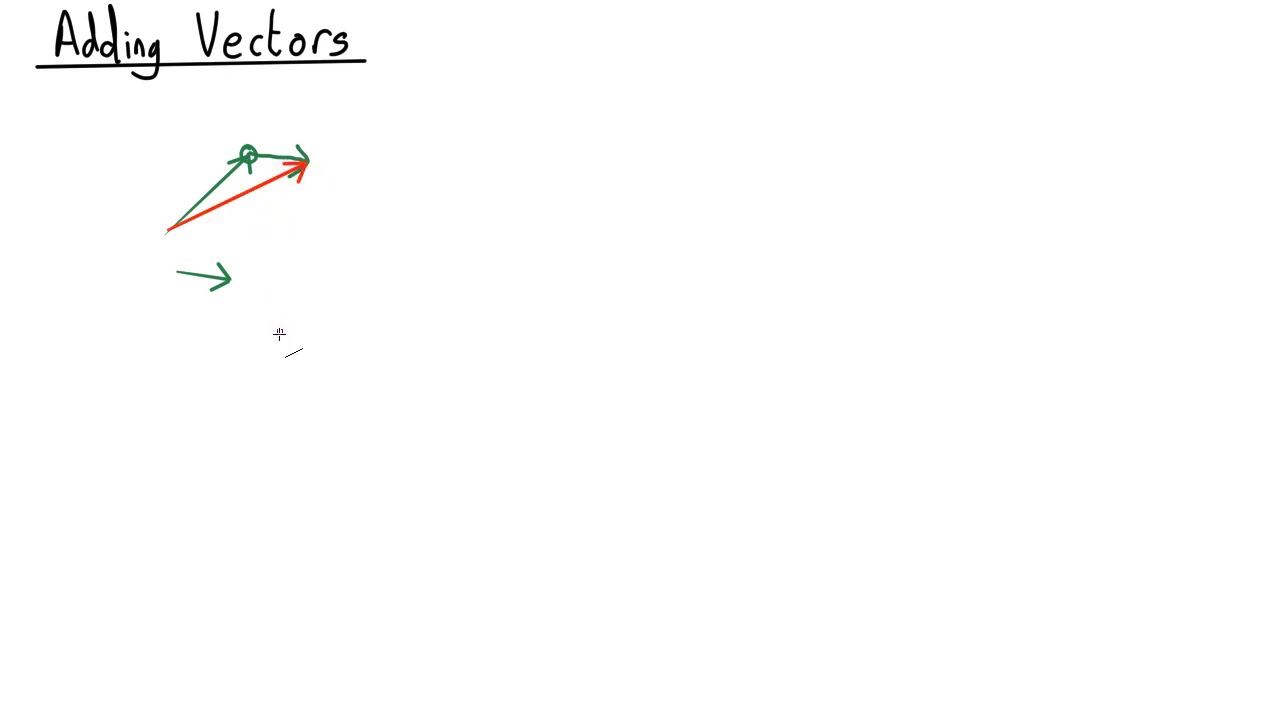
pyautogui.moveTo(274, 329)
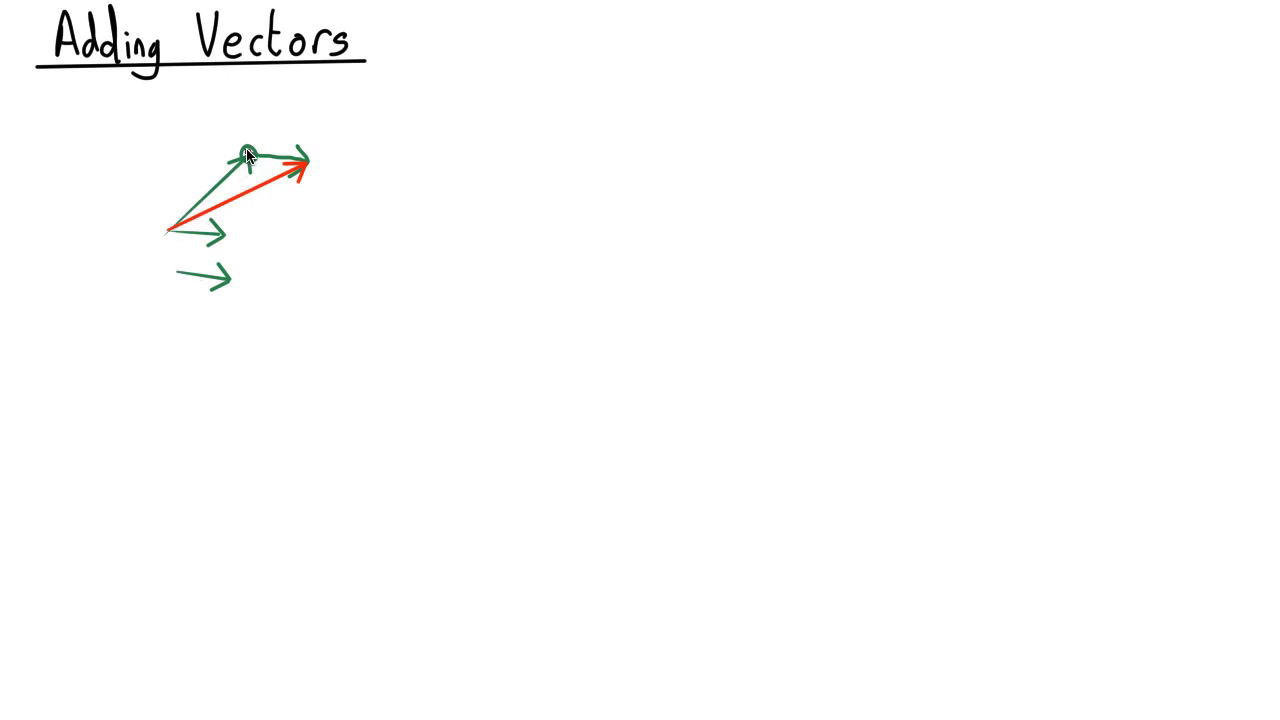
# Trace blue parallelogram sides along the diagonal vector and around the red resultant.
pyautogui.moveTo(170, 227); pyautogui.dragTo(245, 155)
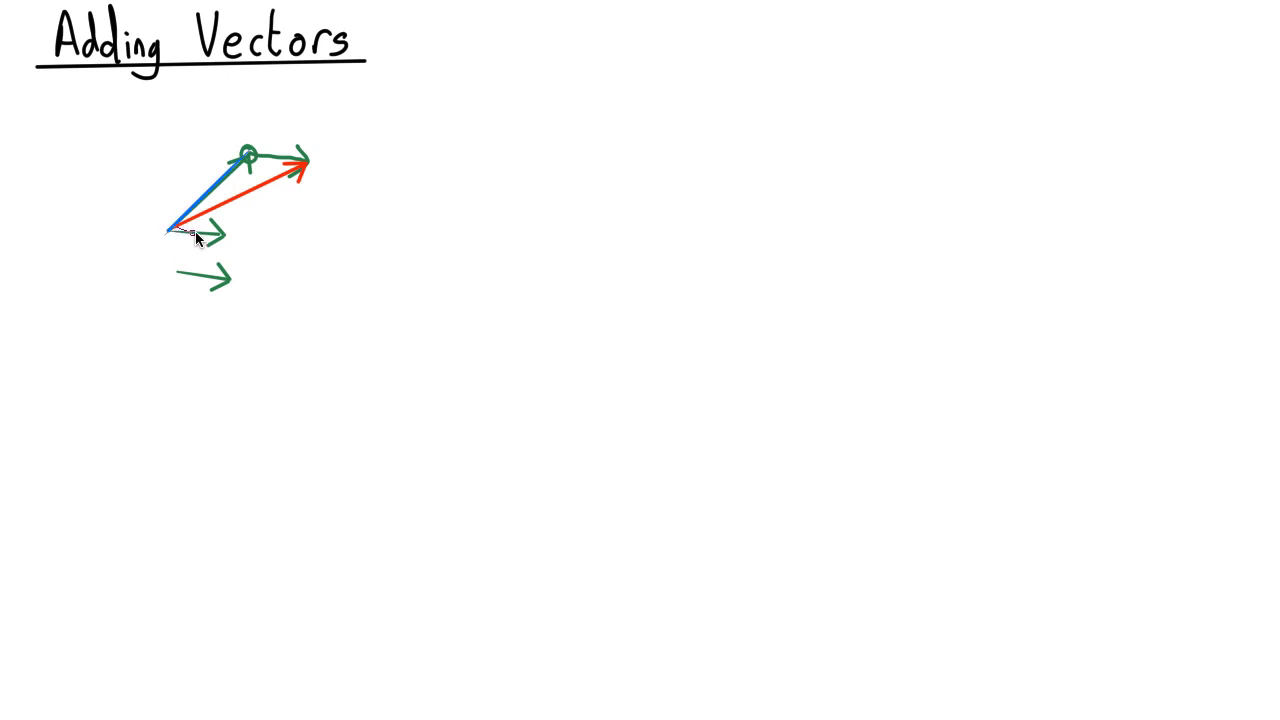
pyautogui.moveTo(175, 225); pyautogui.dragTo(290, 170)
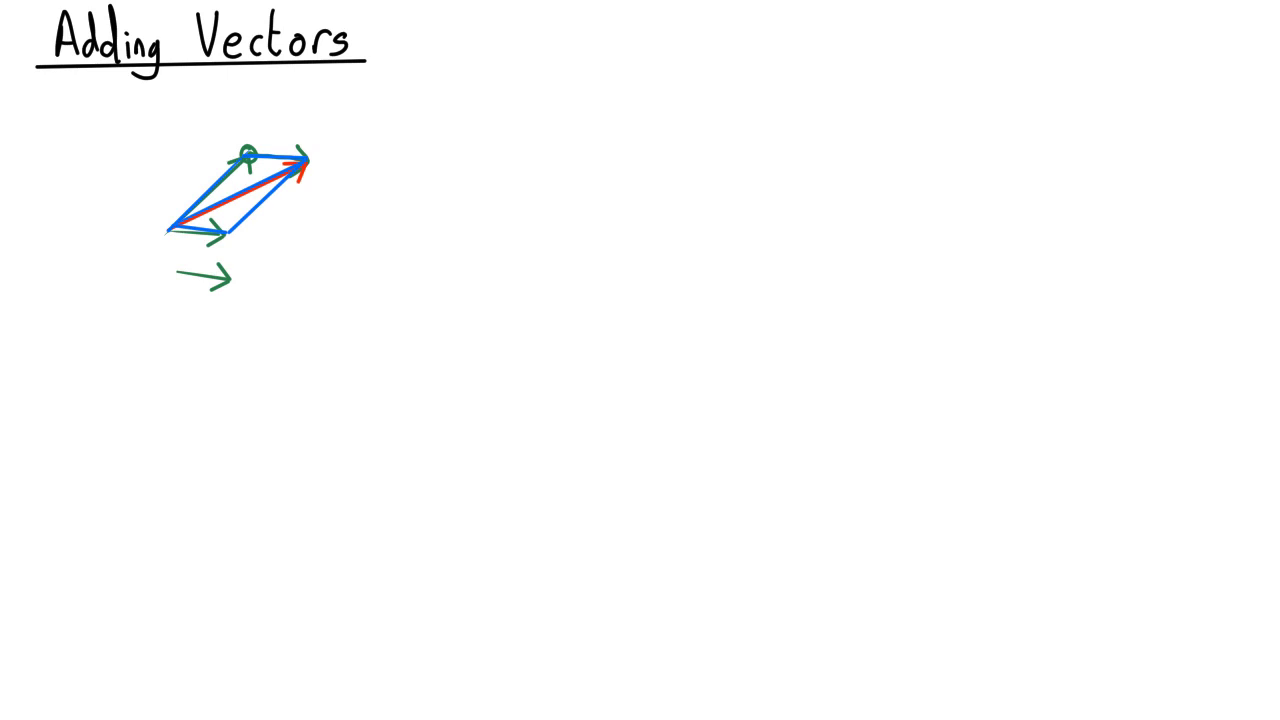
pyautogui.moveTo(450, 158)
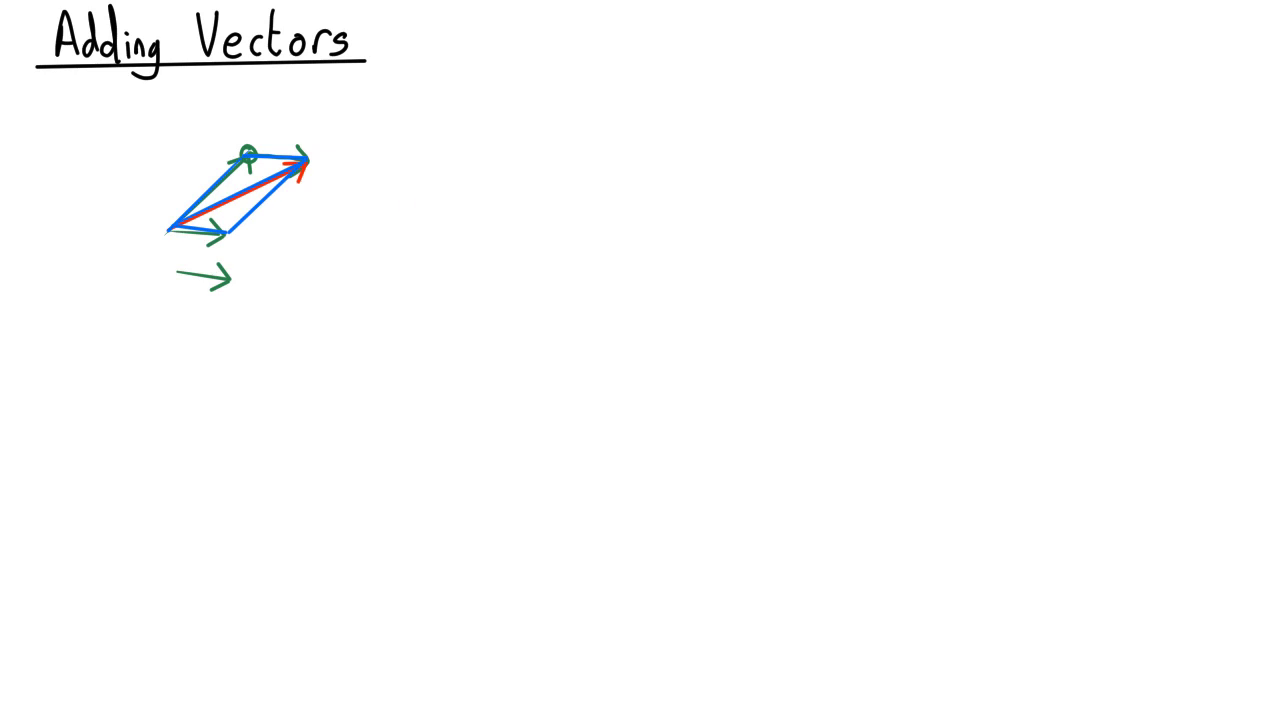
# Write A = Ax x̂ + Ay ŷ to the right of the parallelogram.
pyautogui.write('A =')
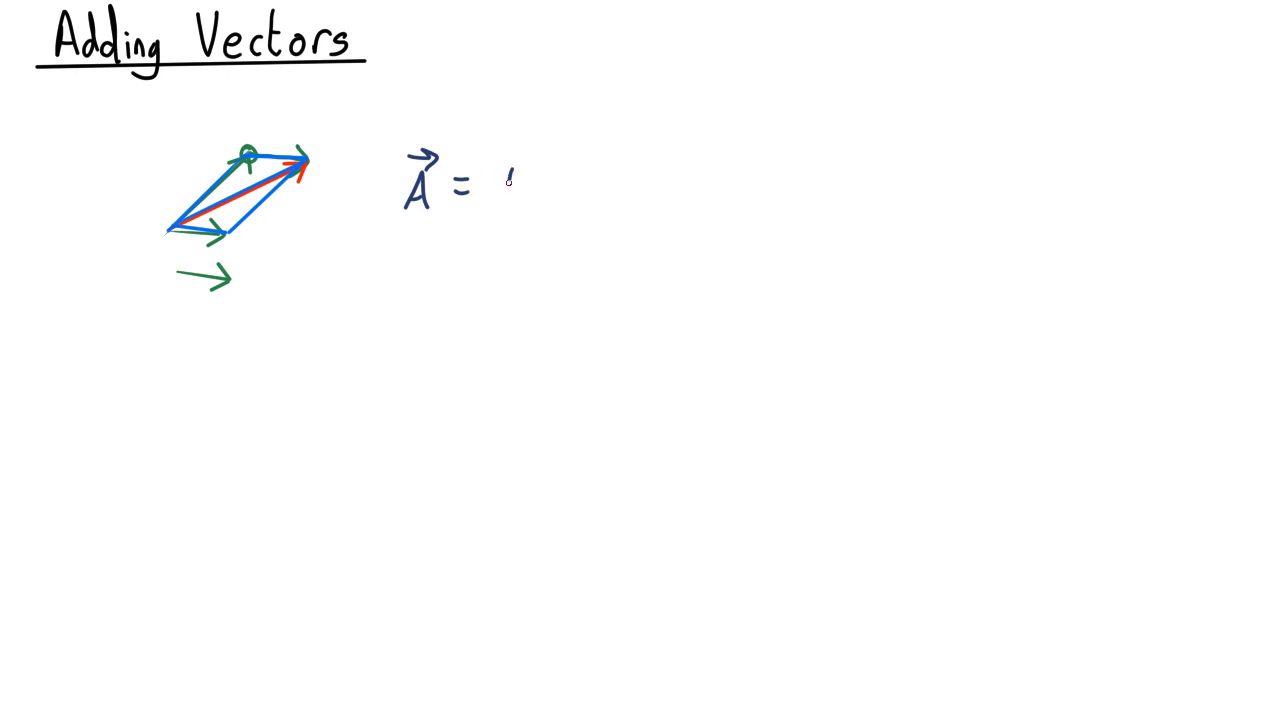
pyautogui.write('Ax x̂ +')
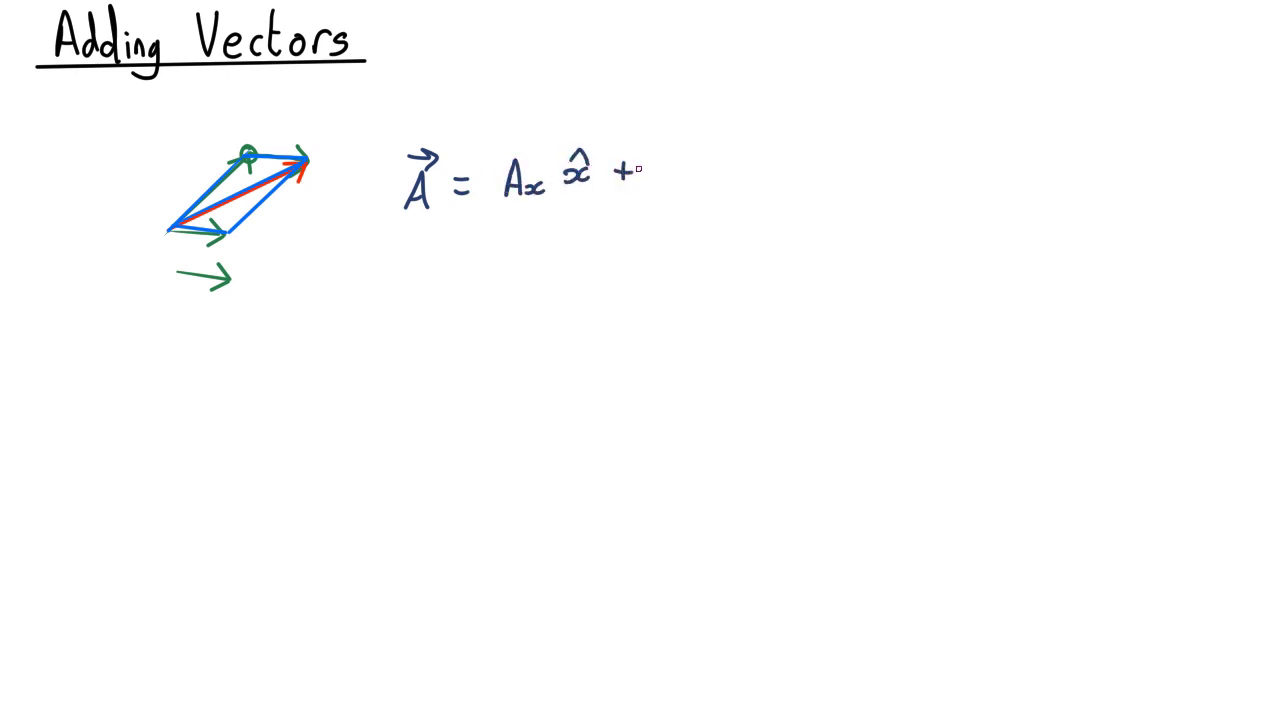
pyautogui.write('Ay y + Az z')
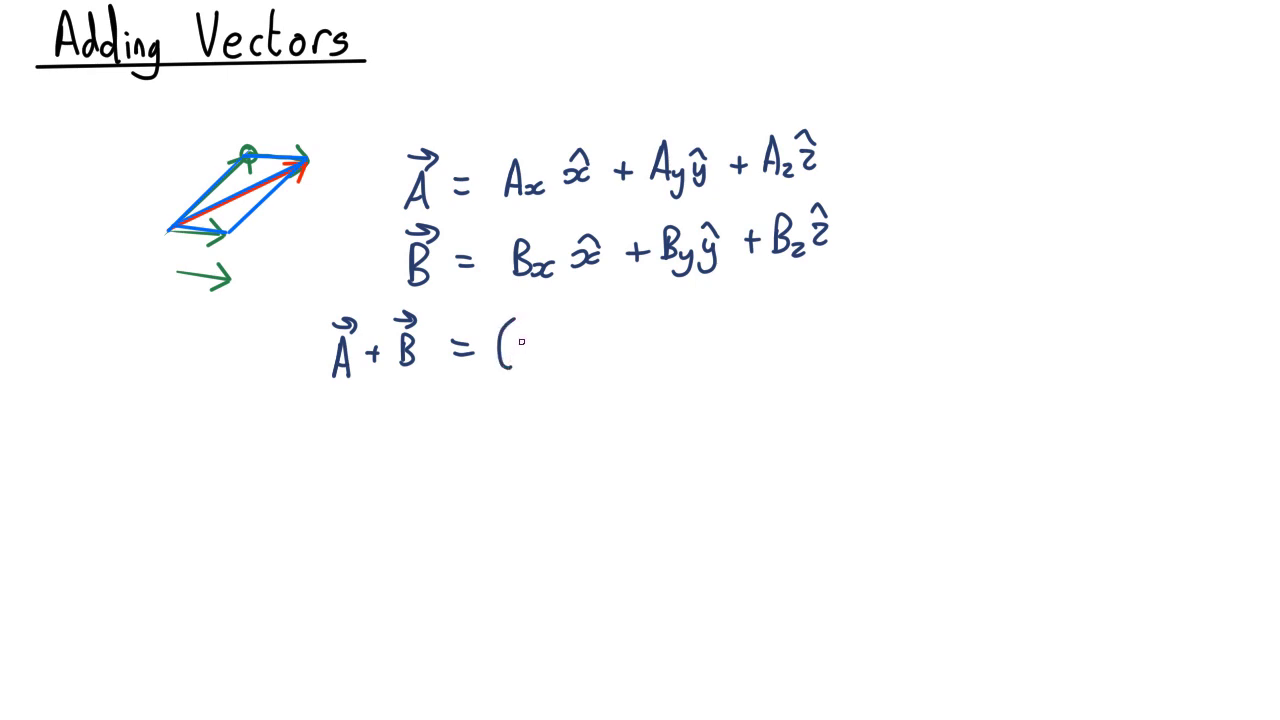
# Write B's component form and begin A + B = (Ax+ on the next line.
pyautogui.write('A')
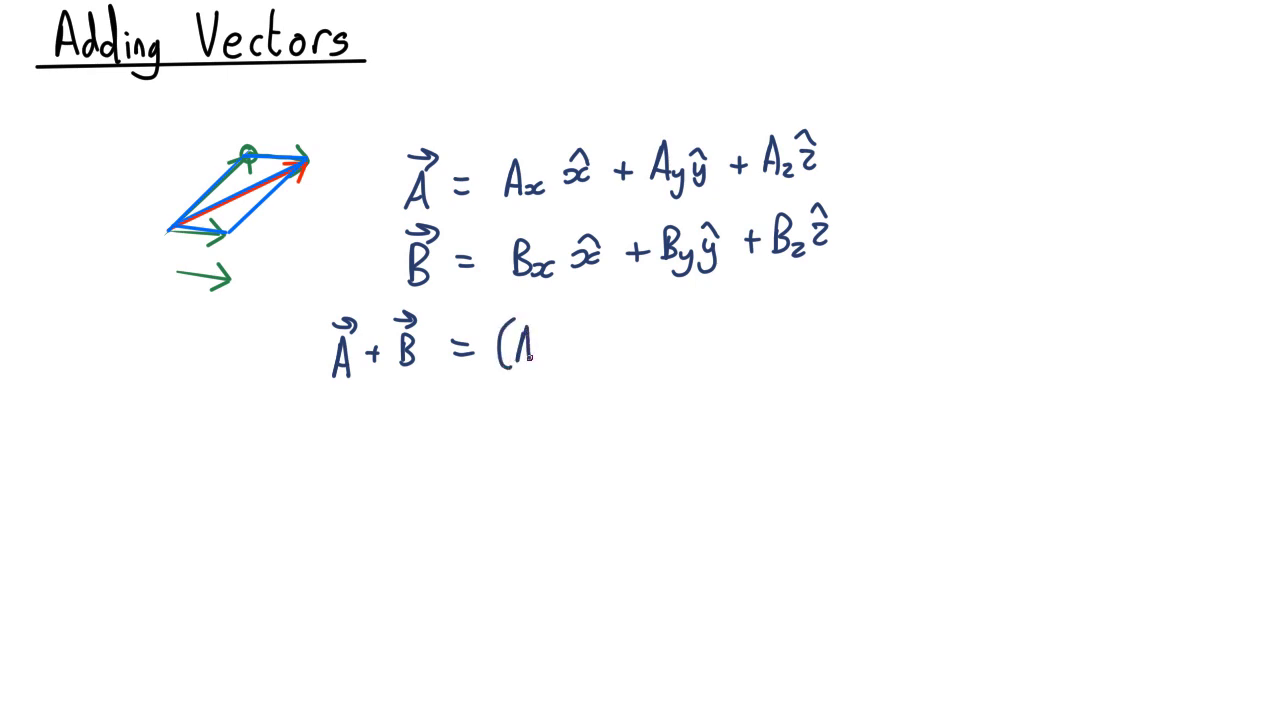
pyautogui.write('Ax+Bx)x̂ + (Ay+By)ŷ + (Az+Bz)ẑ')
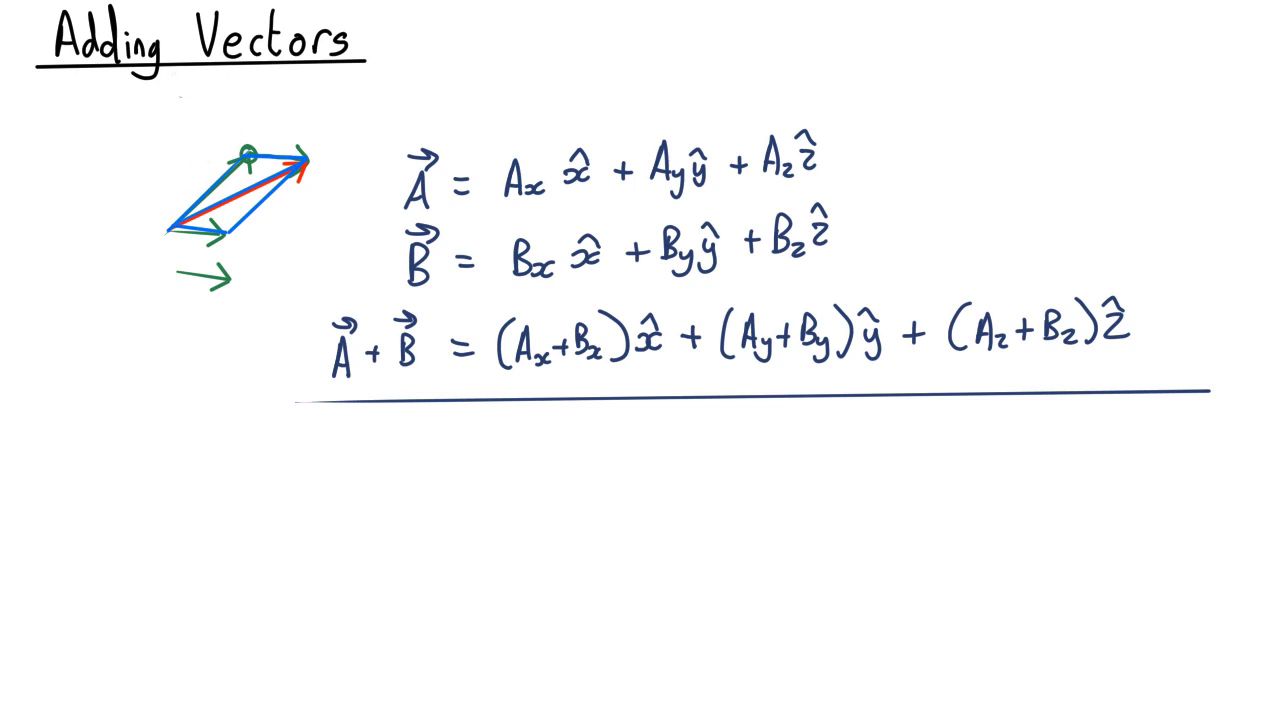
# Draw a dark blue curved arc to the left of the vector diagram.
pyautogui.moveTo(260, 103); pyautogui.dragTo(95, 265)
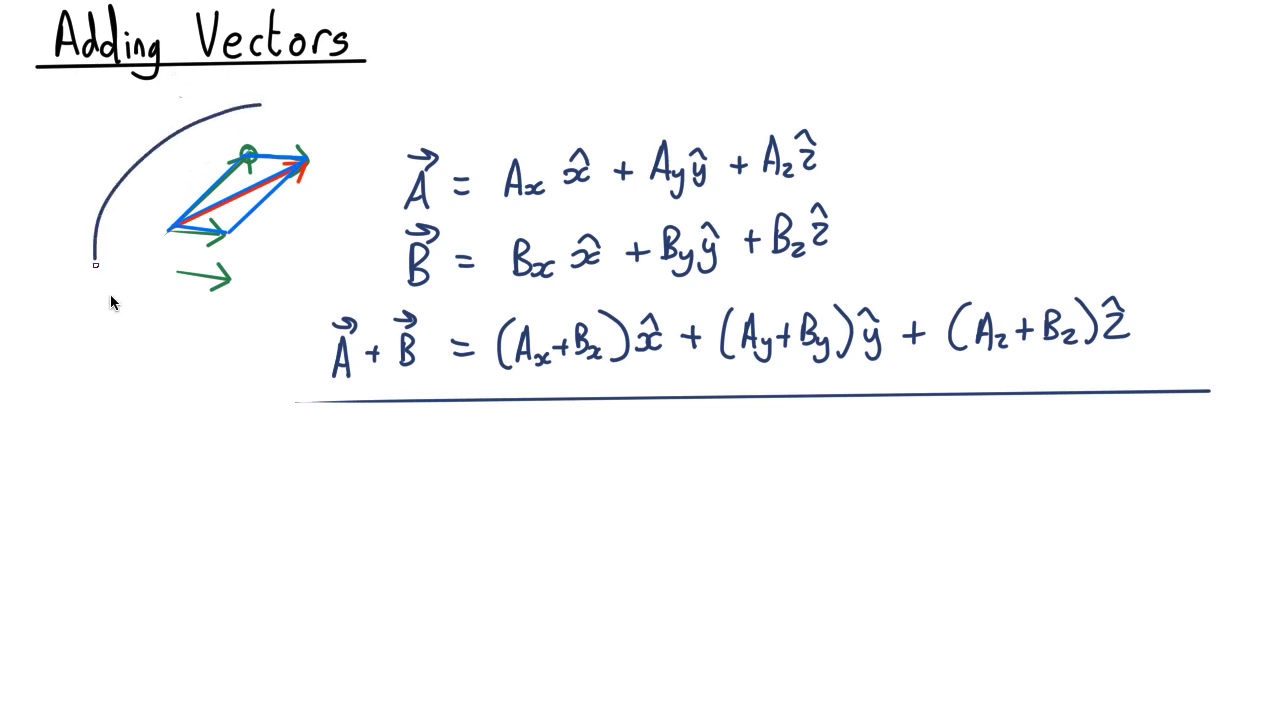